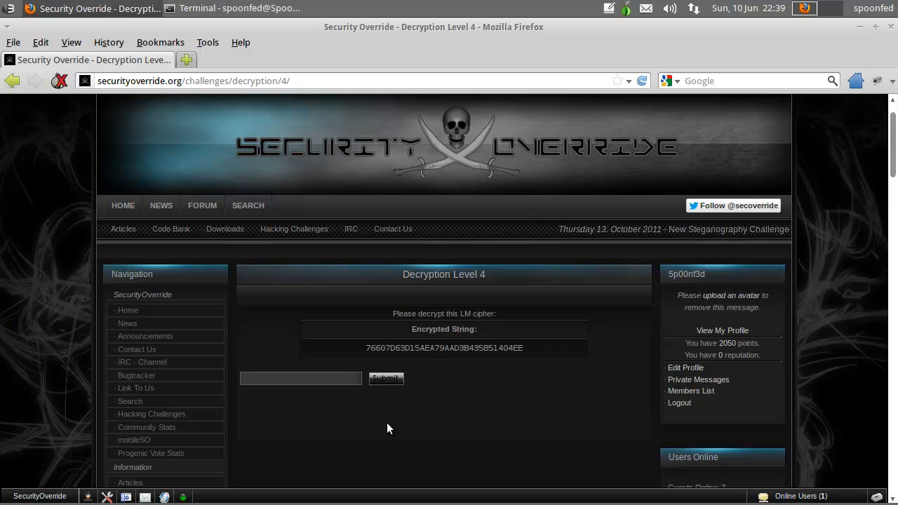
mouse_move(425, 301)
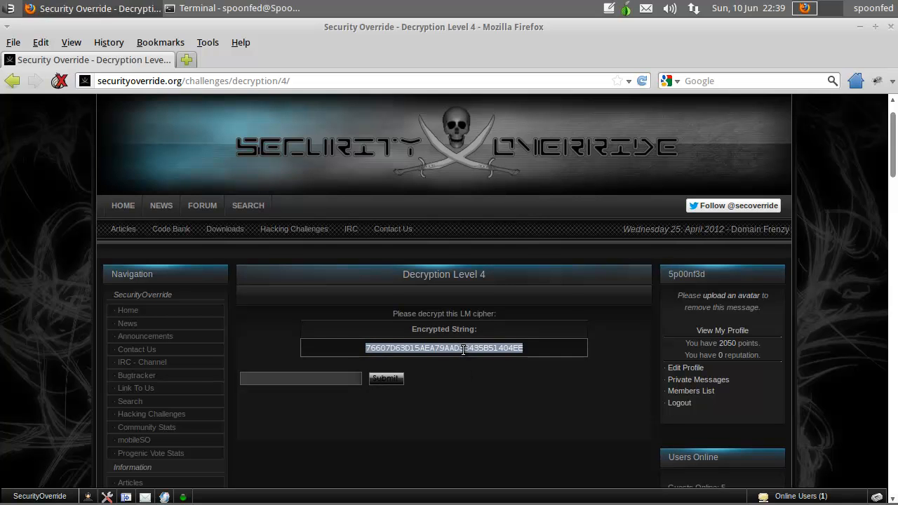
mouse_move(171, 29)
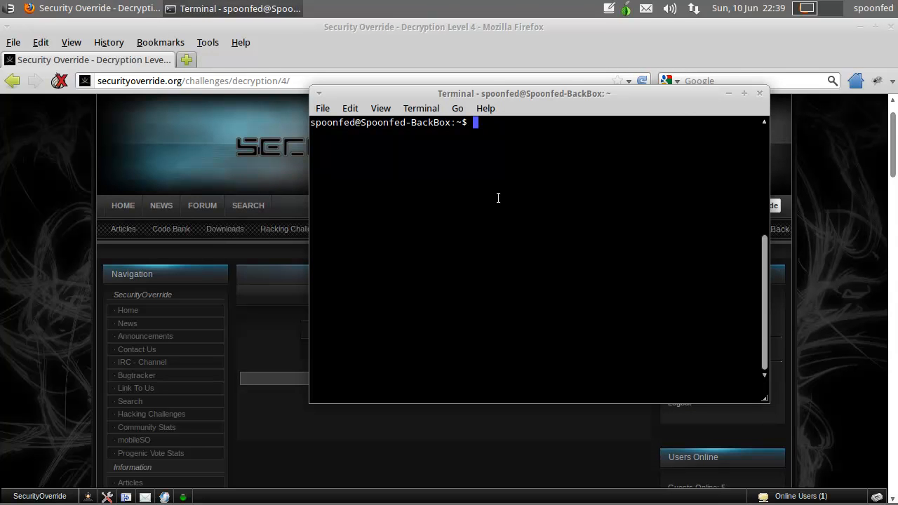
Begin a john --format=LM command before the hash file exists
type("john -")
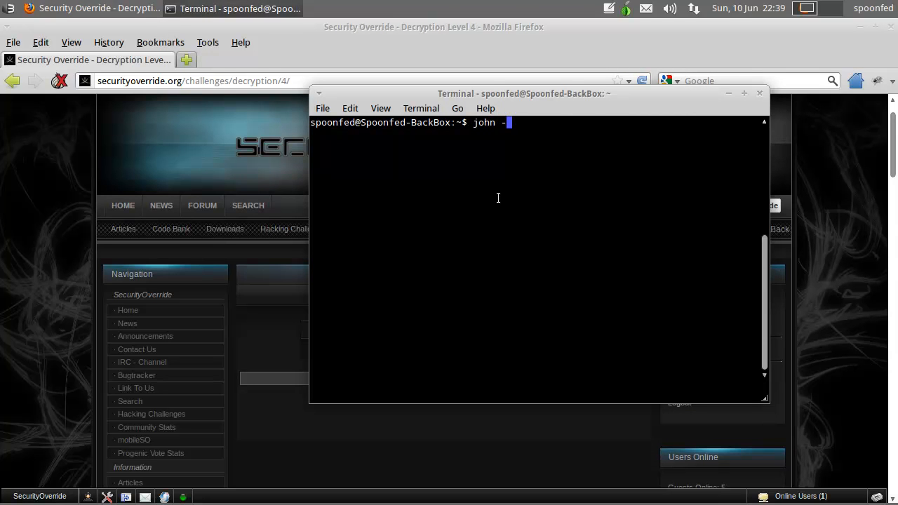
type("-format")
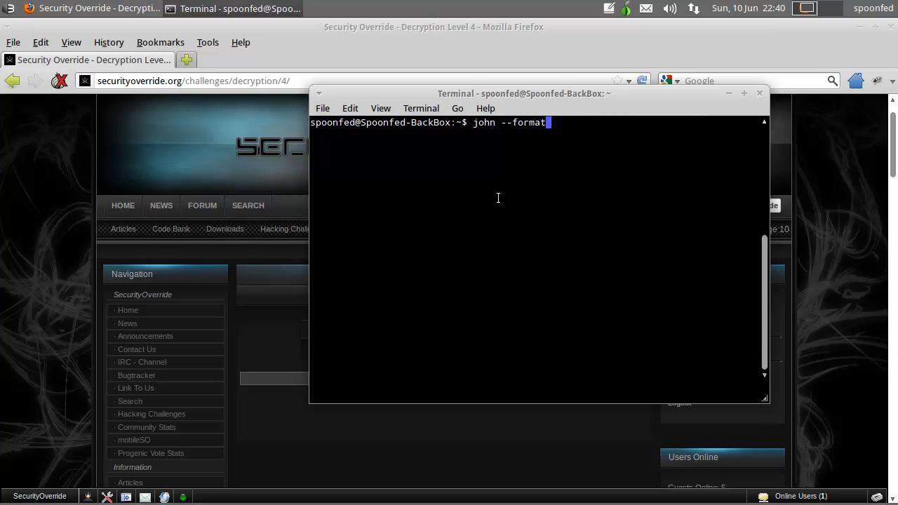
type("=LM")
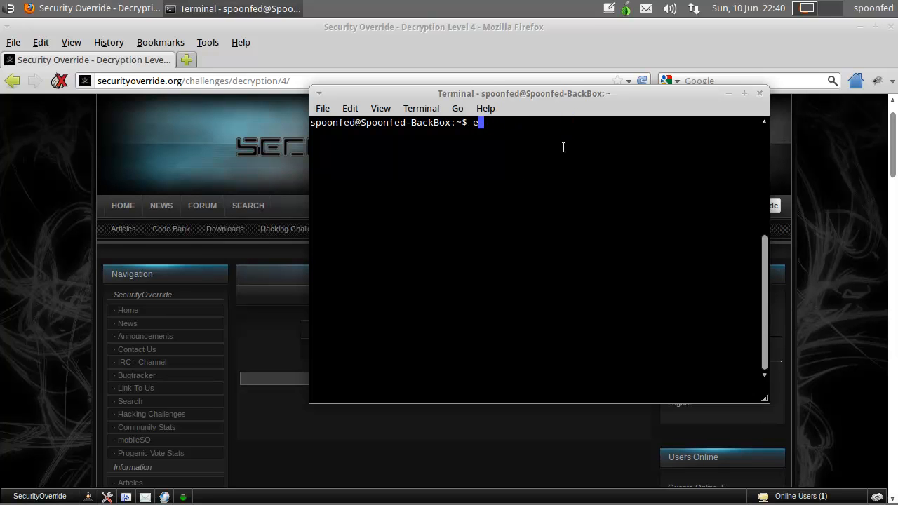
Echo the username-prefixed LM hash into a file named decryption4
type("cho")
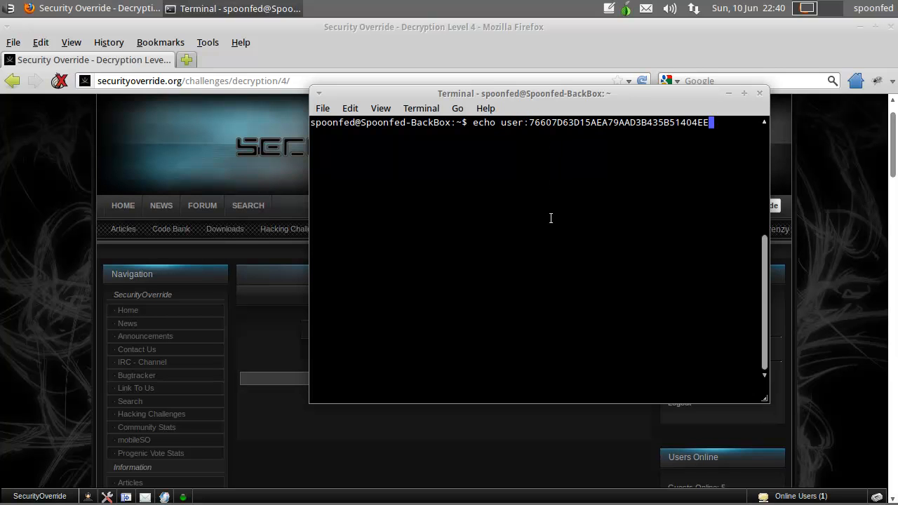
type("> de")
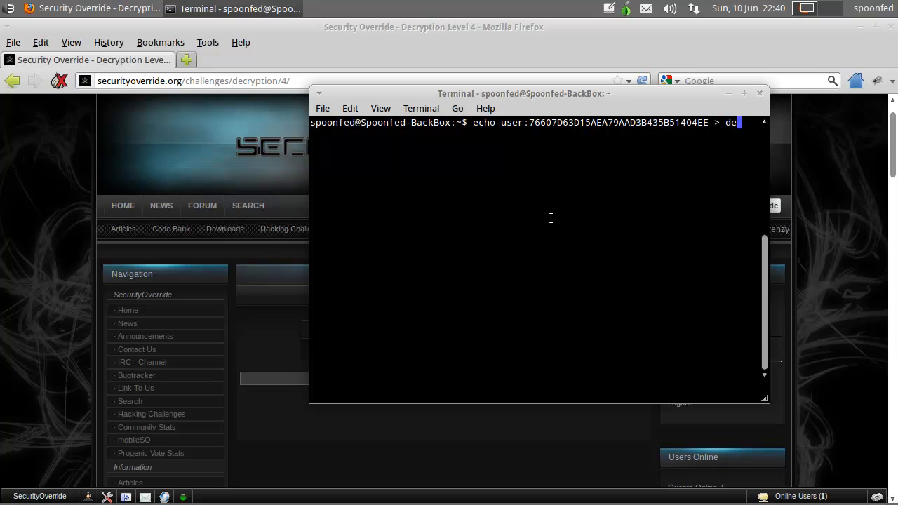
type("cryption4")
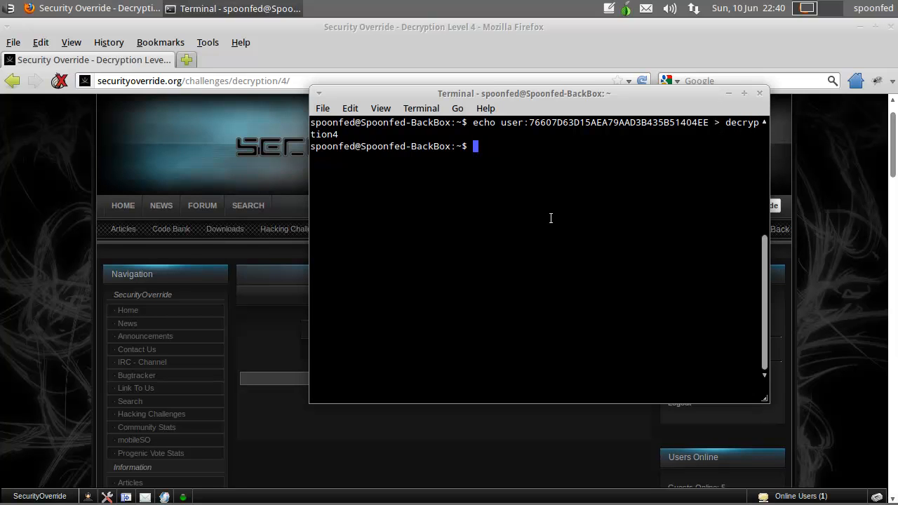
type("john")
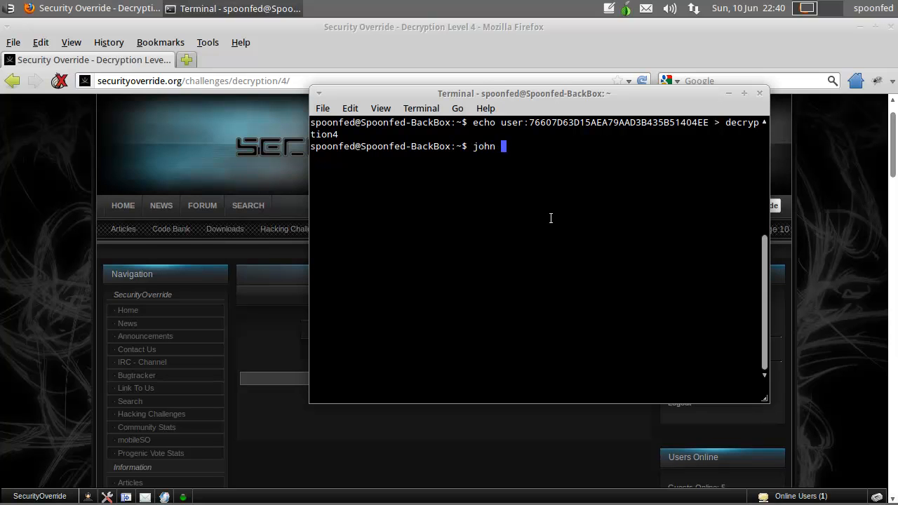
type("--format=LM")
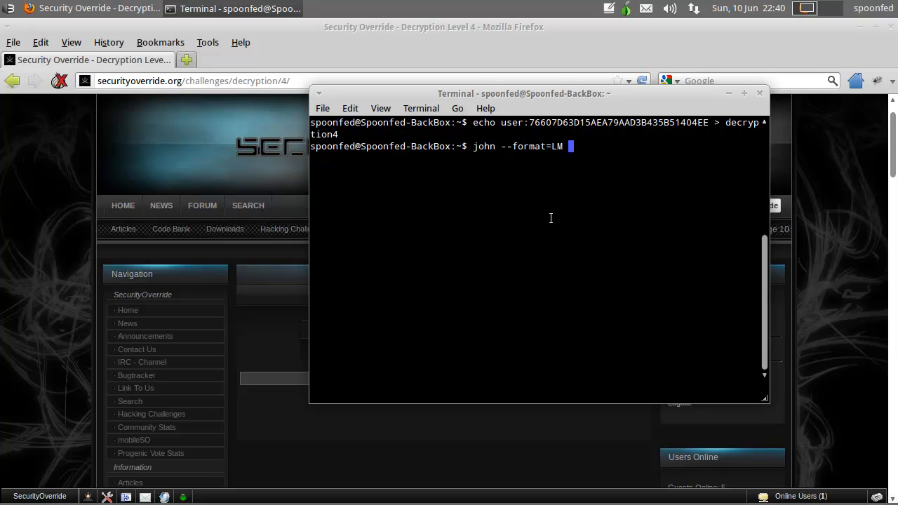
type("d")
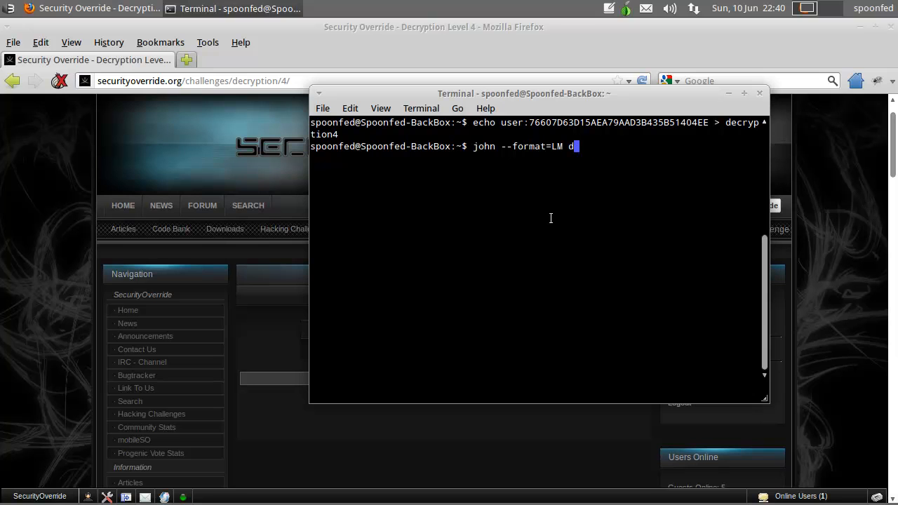
type("ecryption4")
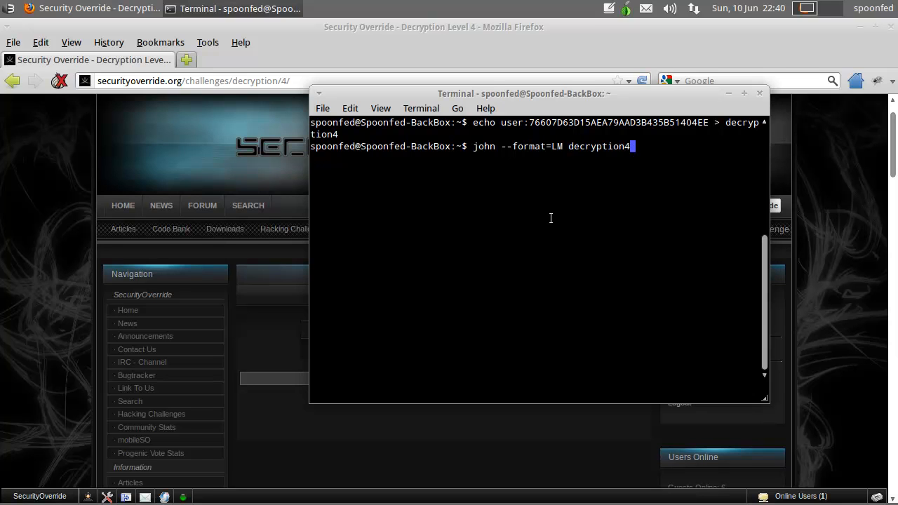
key("Return")
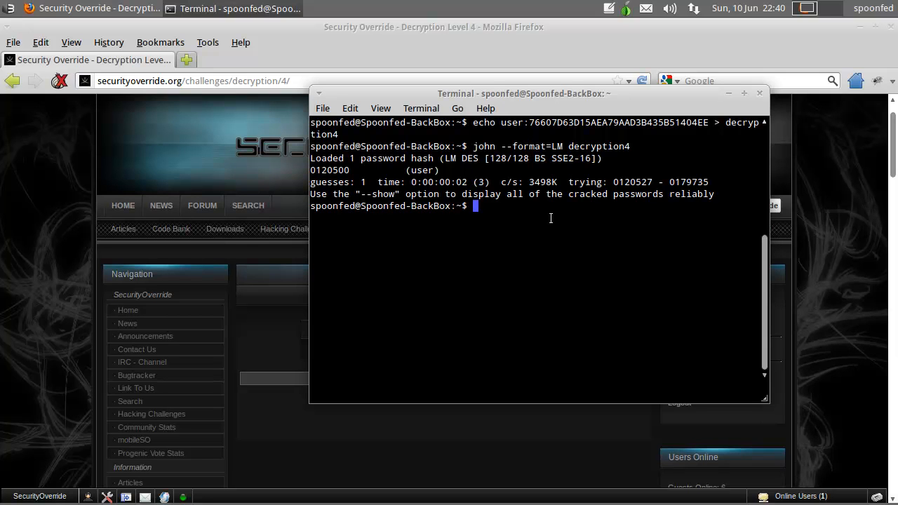
double_click(328, 170)
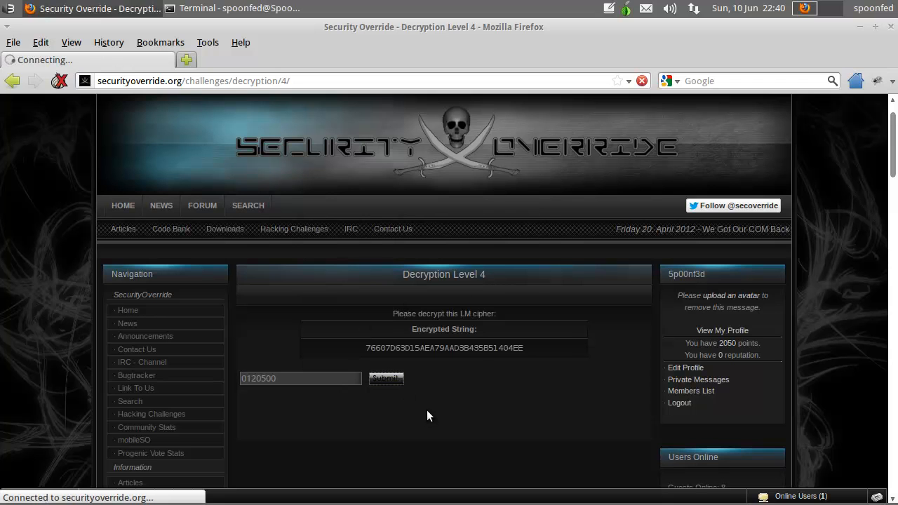
Submit 0120500 as the Decryption Level 4 answer
left_click(386, 378)
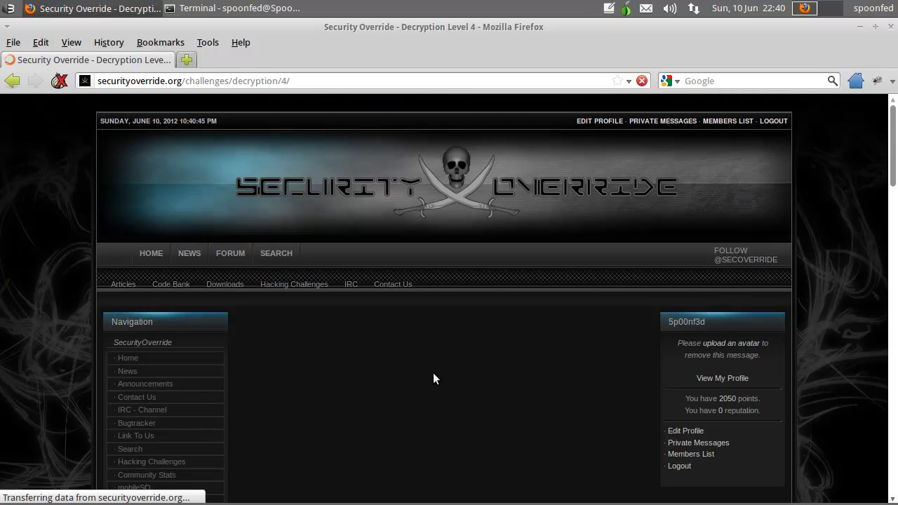
mouse_move(412, 359)
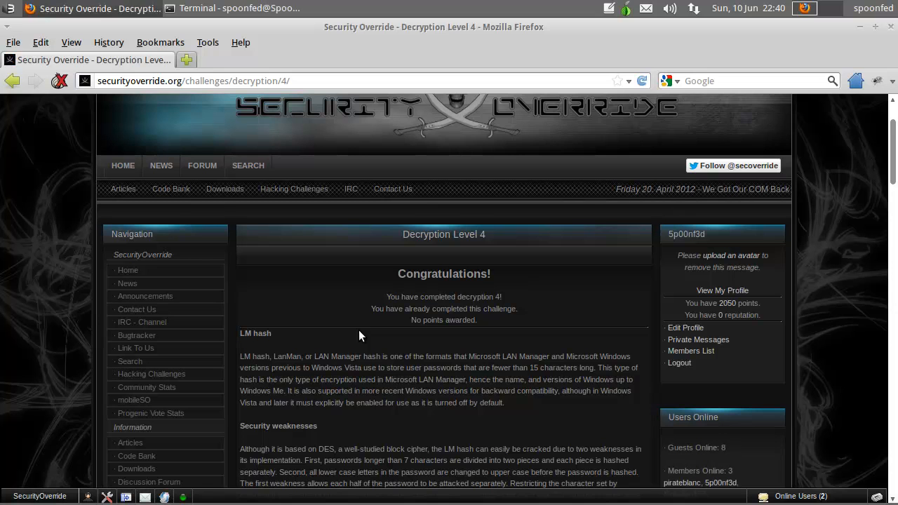
scroll("down", 3)
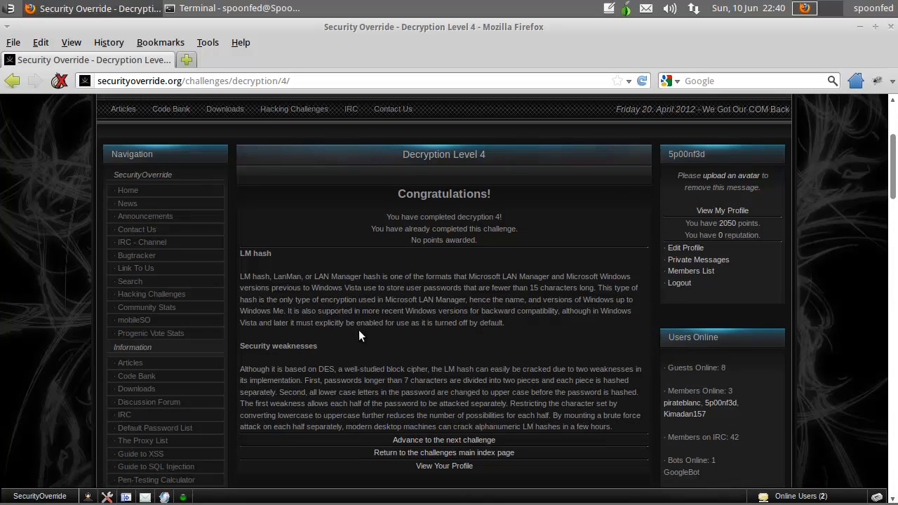